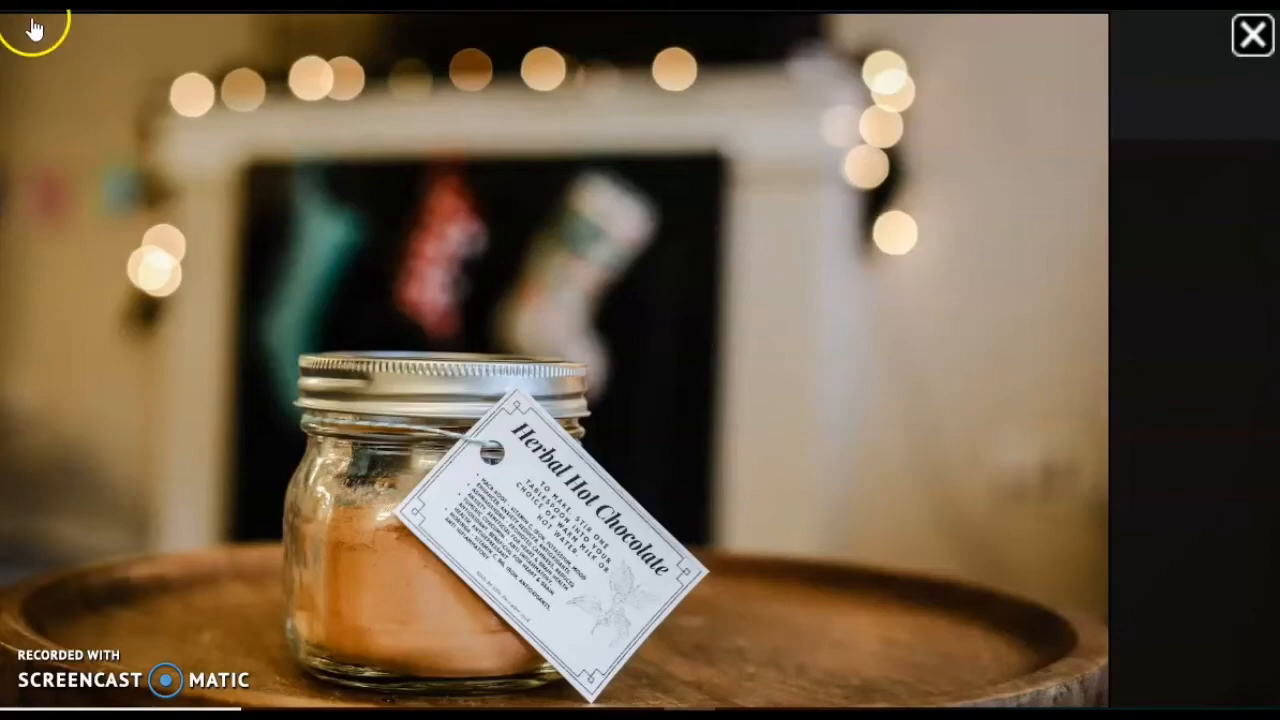
Dismiss the hot chocolate photo and scroll the maca article to its Abstract and Introduction.
{"action": "left_click", "coordinate": [1252, 36]}
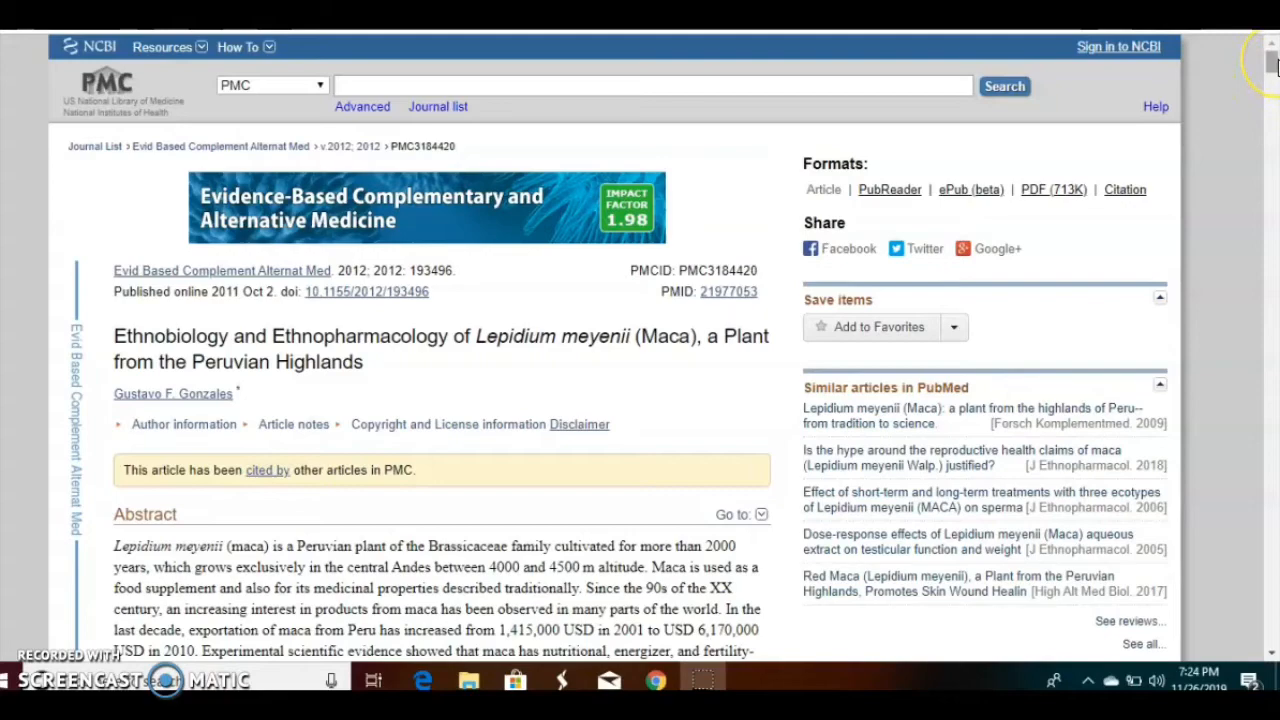
{"action": "scroll", "scroll_direction": "down", "scroll_amount": 3}
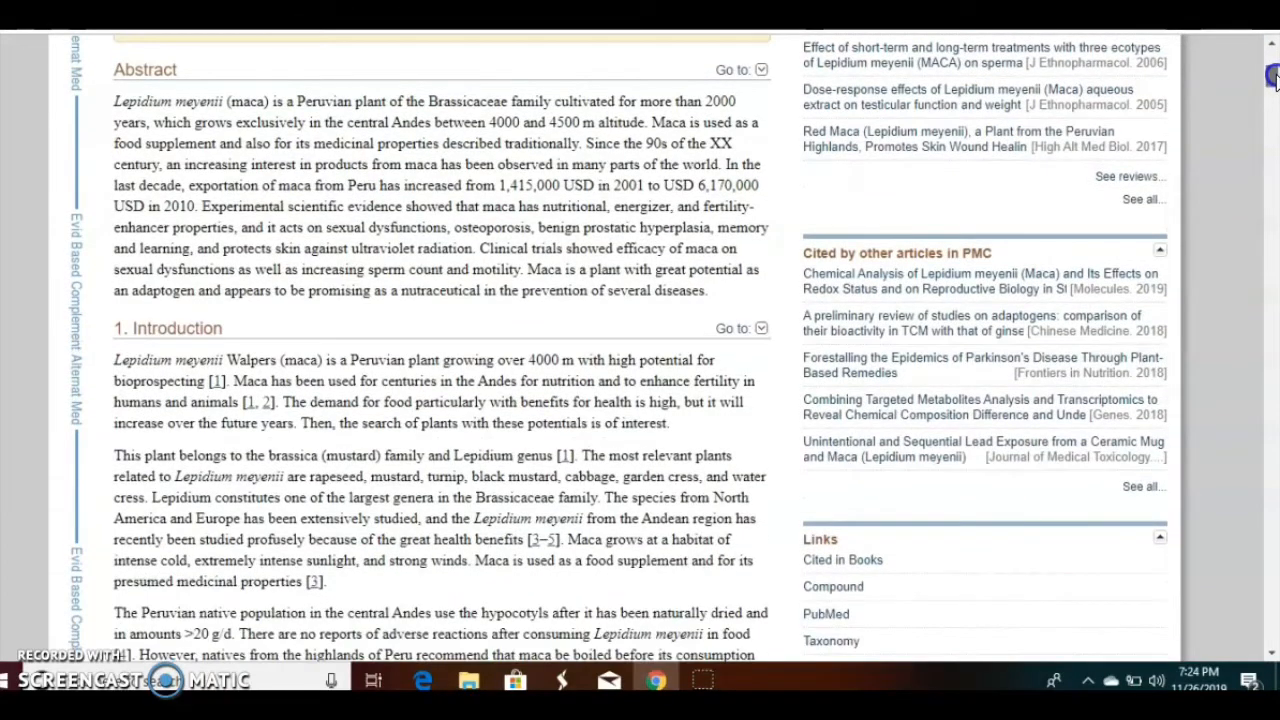
{"action": "scroll", "scroll_direction": "up", "scroll_amount": 3}
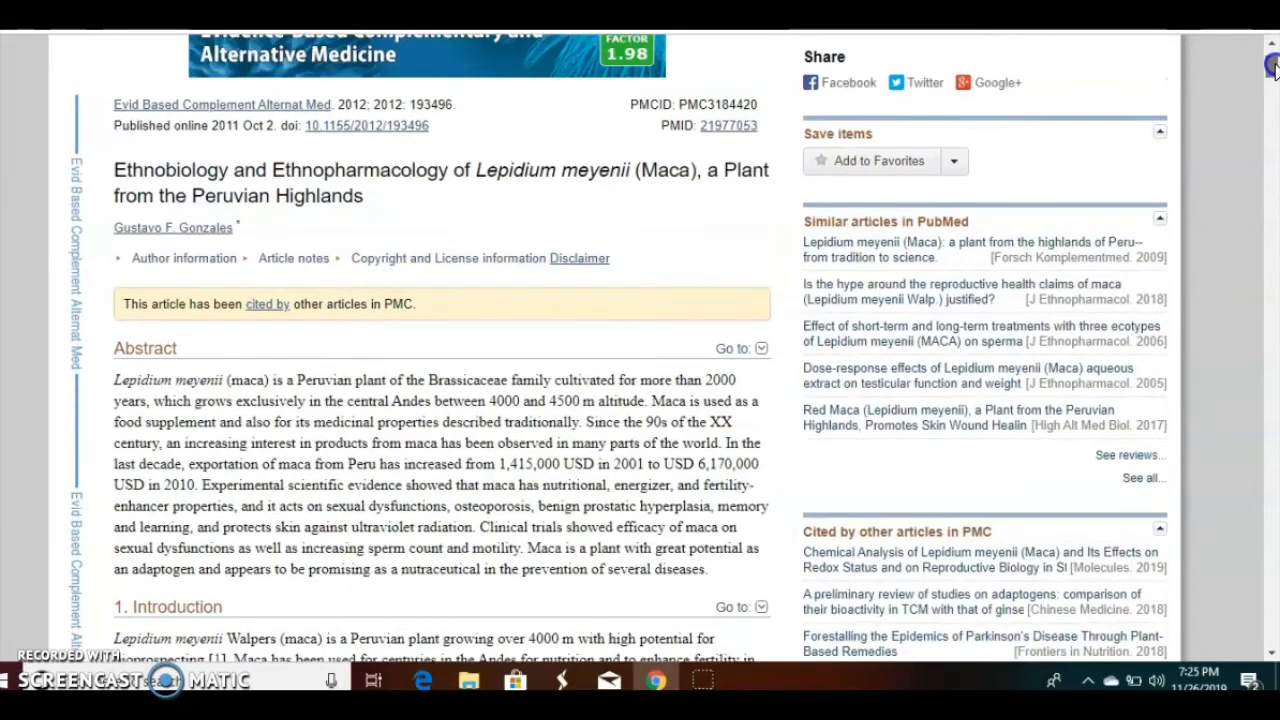
{"action": "scroll", "scroll_direction": "down", "scroll_amount": 3}
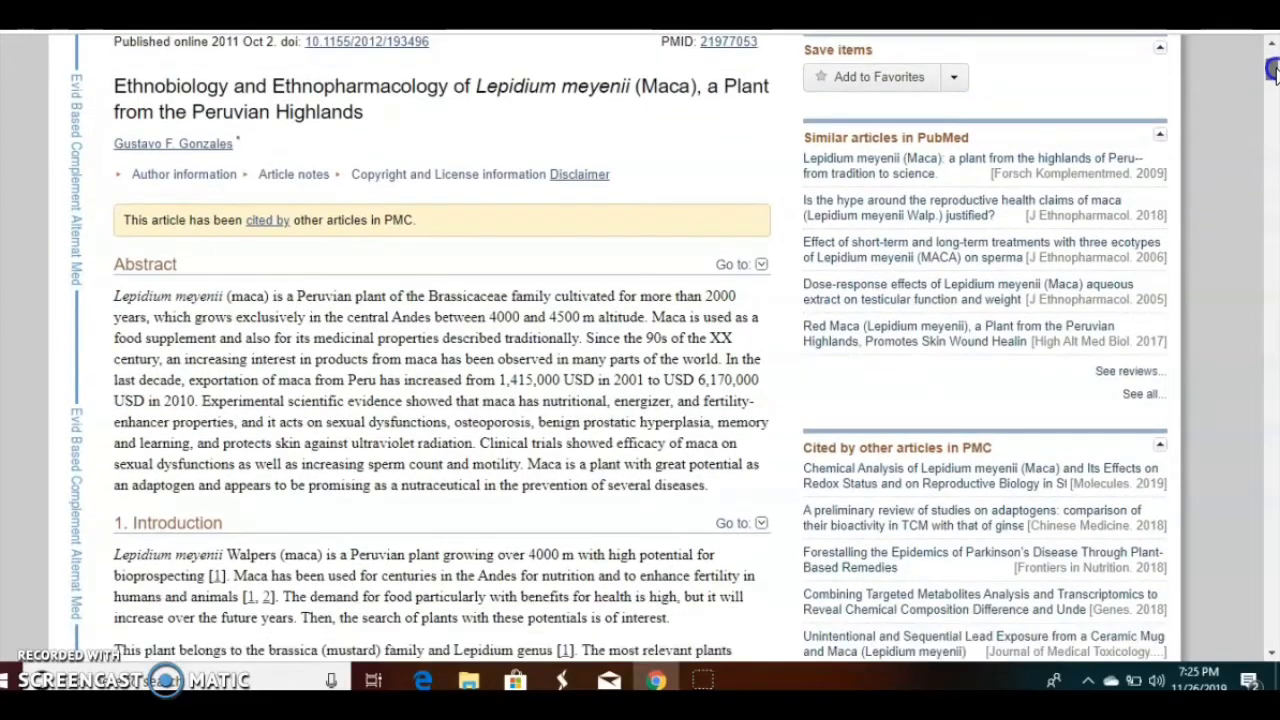
{"action": "scroll", "scroll_direction": "down", "scroll_amount": 3}
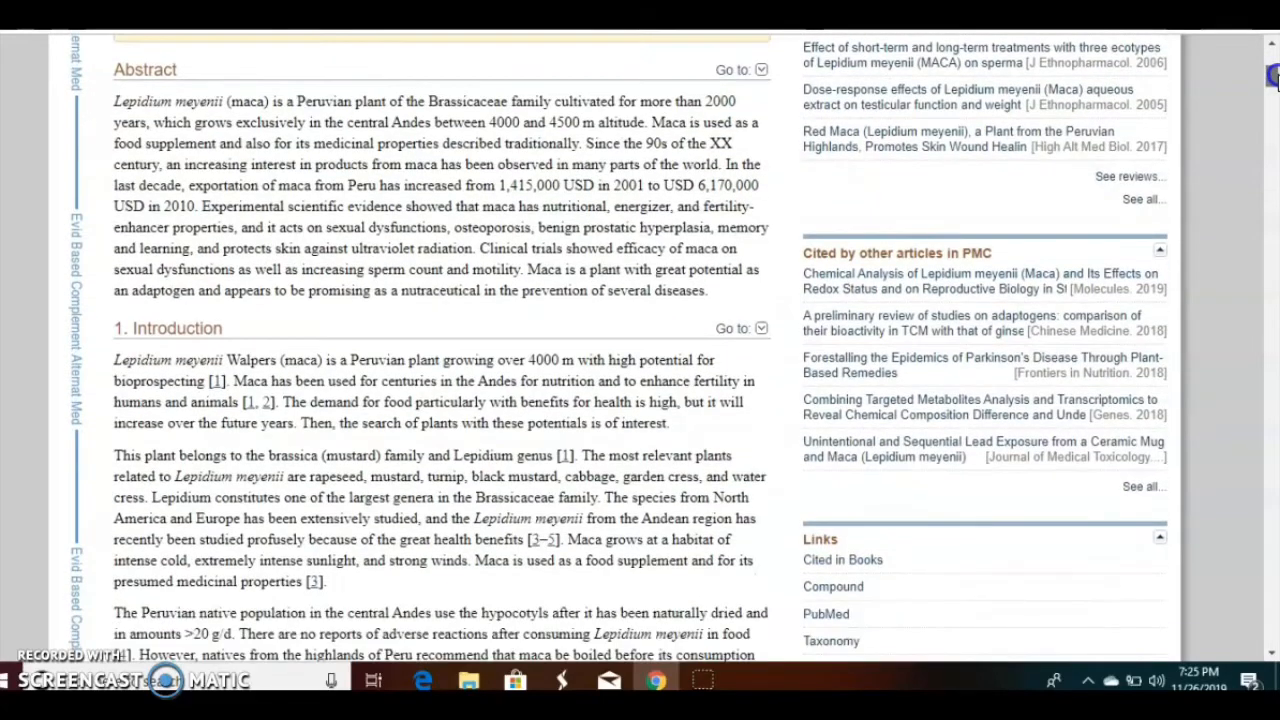
{"action": "scroll", "scroll_direction": "up", "scroll_amount": 3}
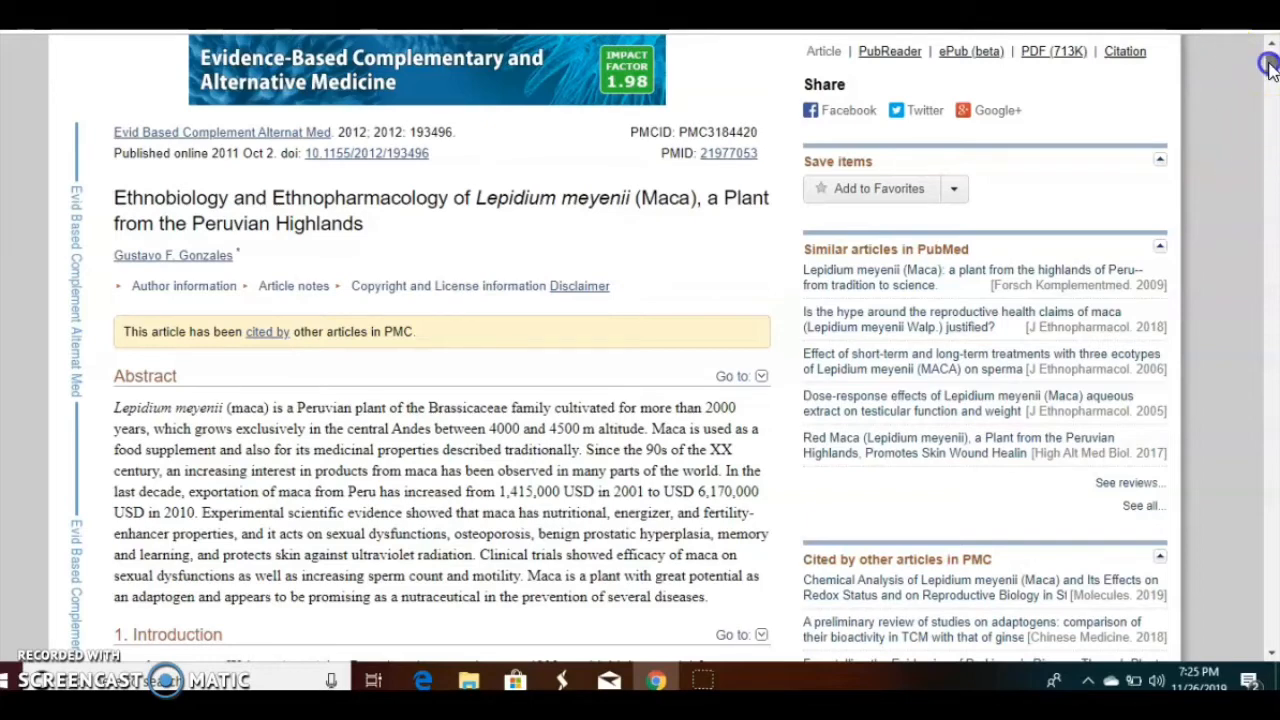
{"action": "scroll", "scroll_direction": "down", "scroll_amount": 3}
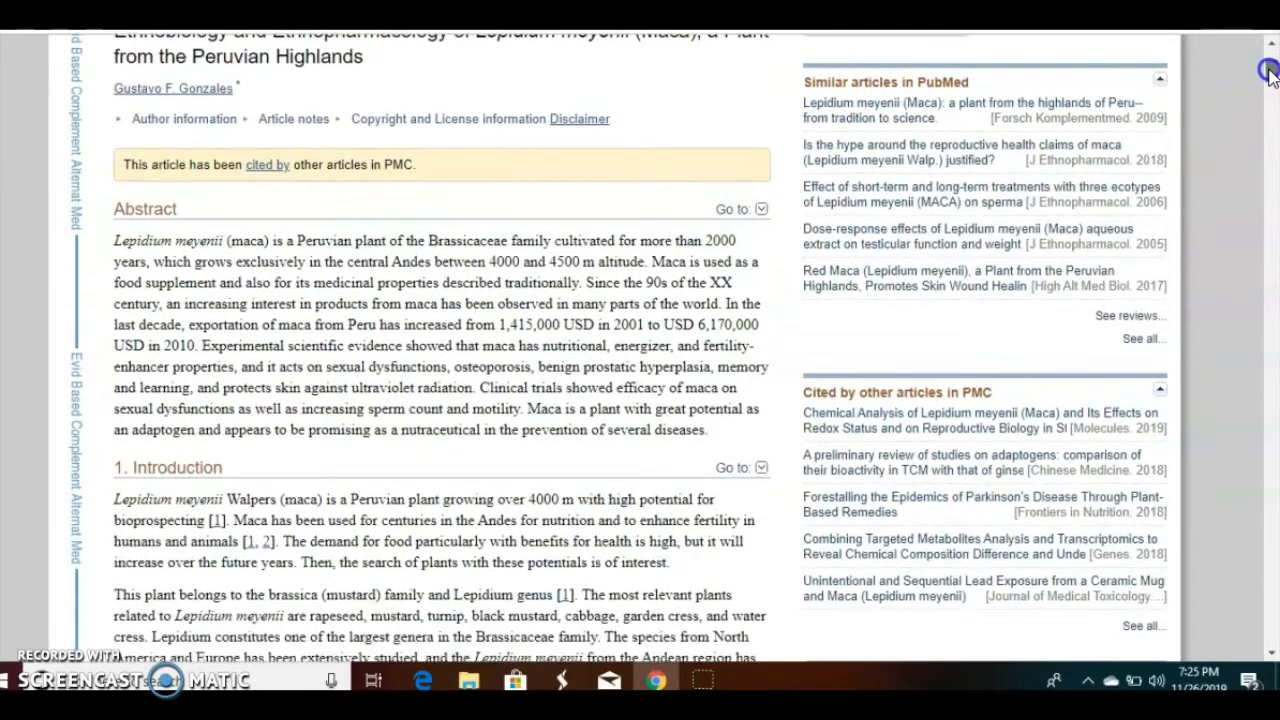
{"action": "scroll", "scroll_direction": "down", "scroll_amount": 3}
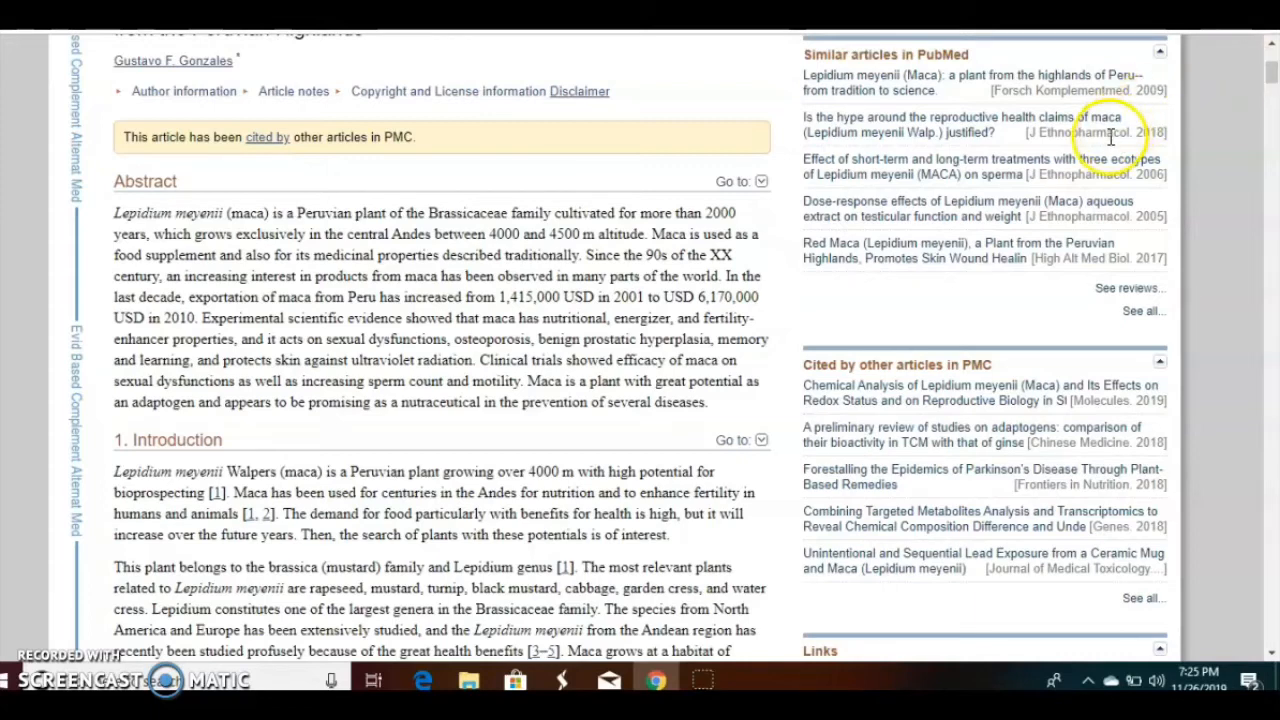
{"action": "mouse_move", "coordinate": [1204, 128]}
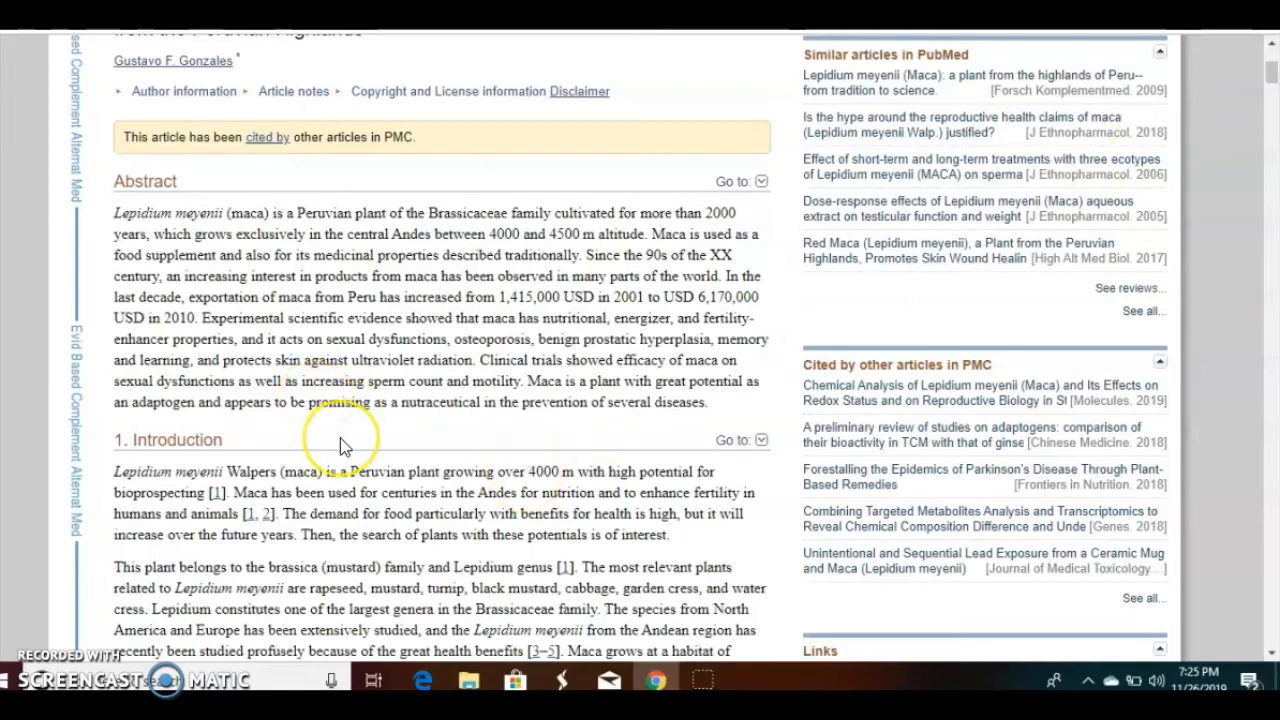
{"action": "mouse_move", "coordinate": [342, 444]}
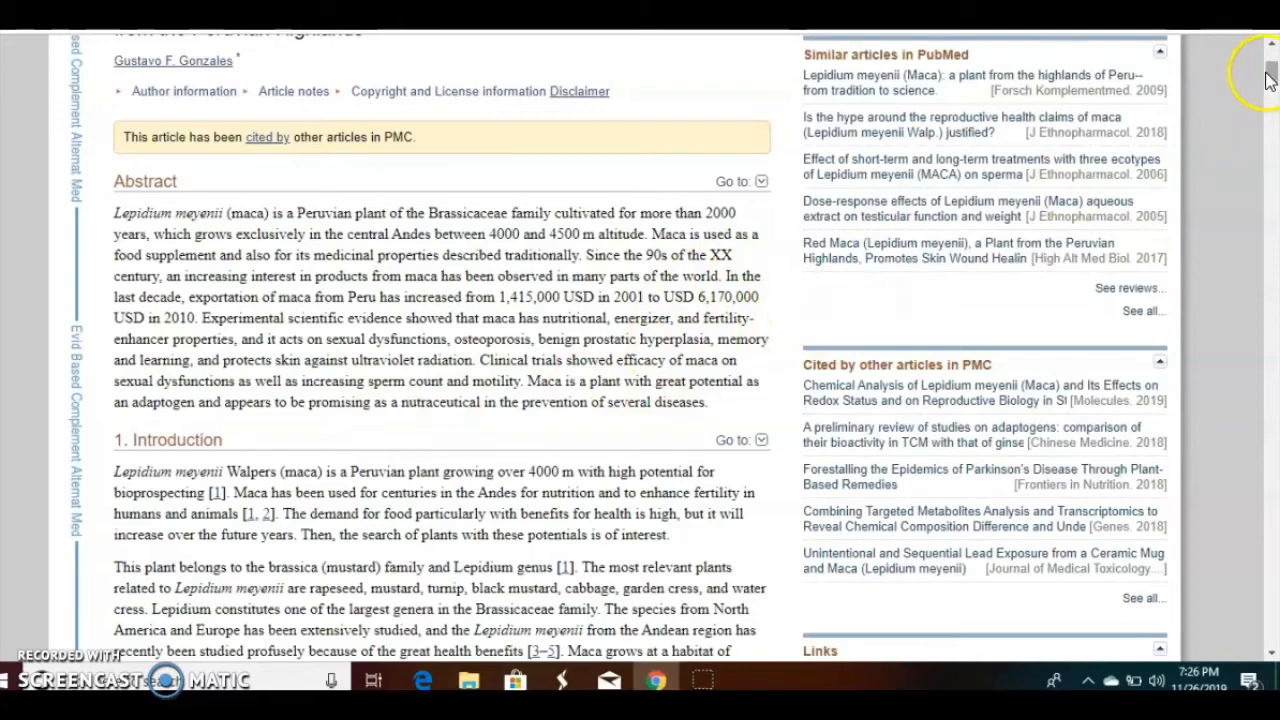
{"action": "scroll", "scroll_direction": "up", "scroll_amount": 3}
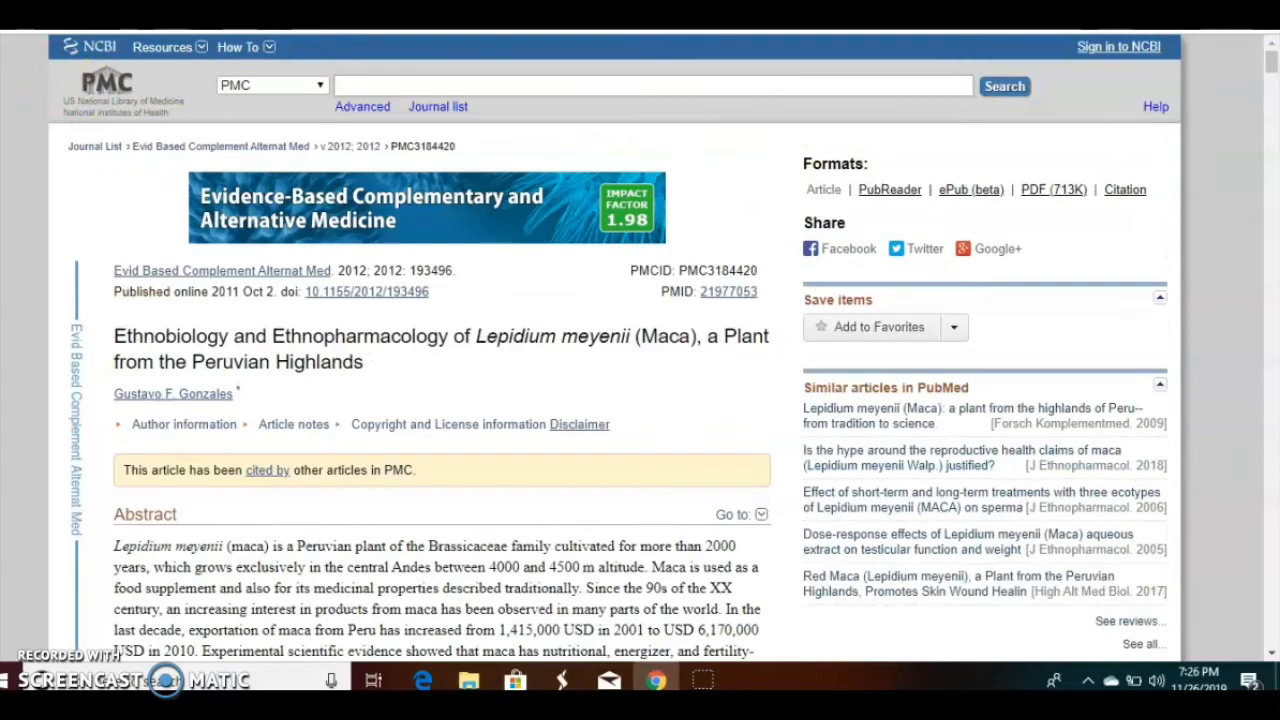
{"action": "scroll", "scroll_direction": "down", "scroll_amount": 3}
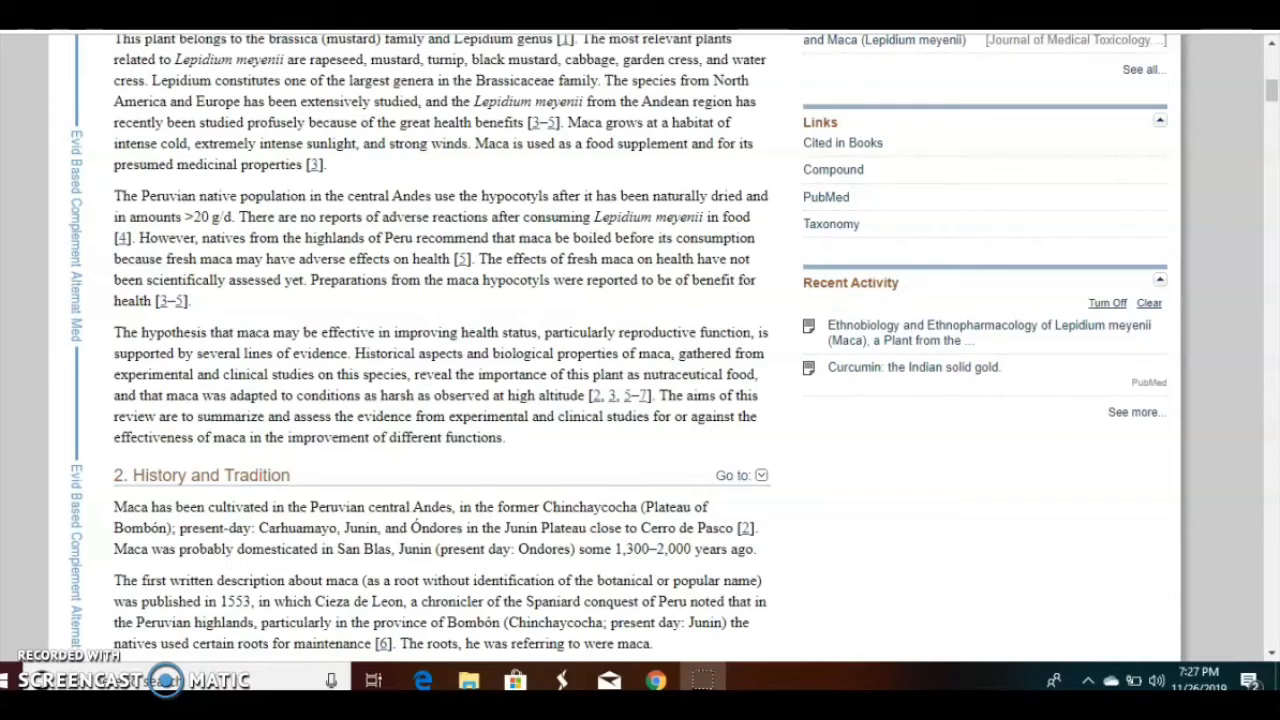
Scroll past the Introduction to section 2, History and Tradition, reaching Father Cobo's 1653 description.
{"action": "scroll", "scroll_direction": "down", "scroll_amount": 3}
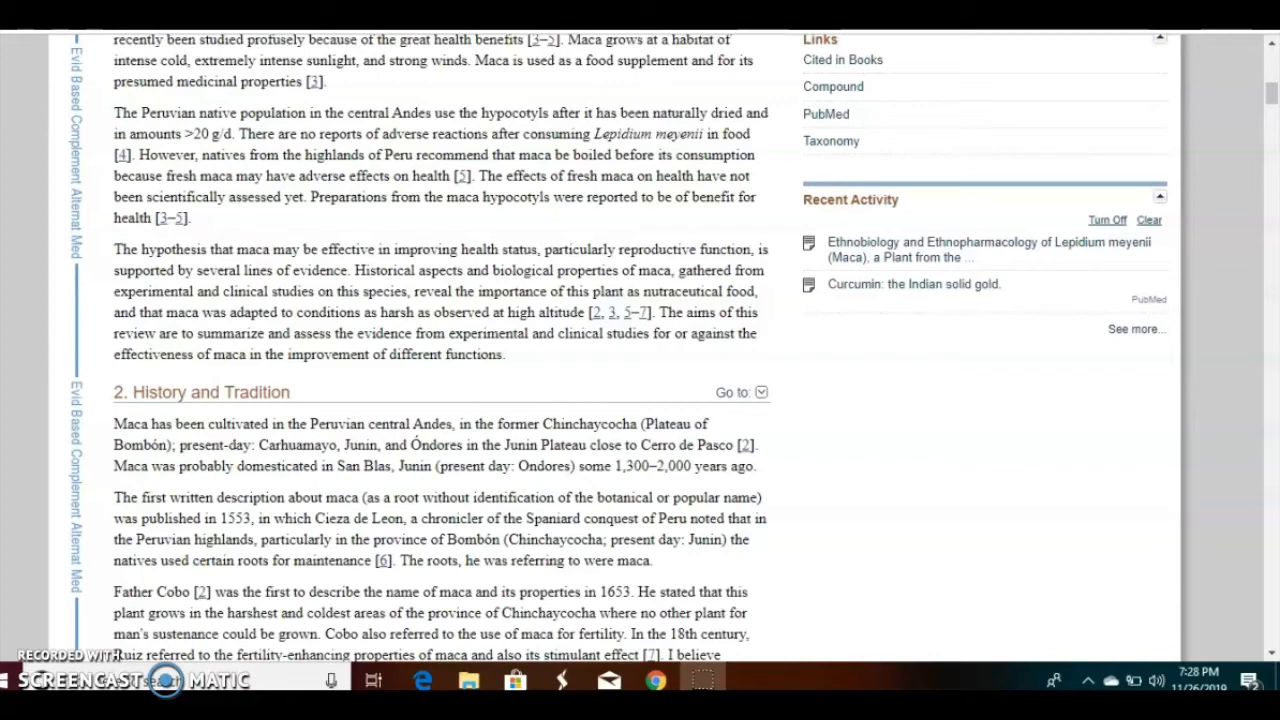
Scroll through History and Tradition to the drying and boiling paragraph and the dried maca photo.
{"action": "scroll", "scroll_direction": "down", "scroll_amount": 3}
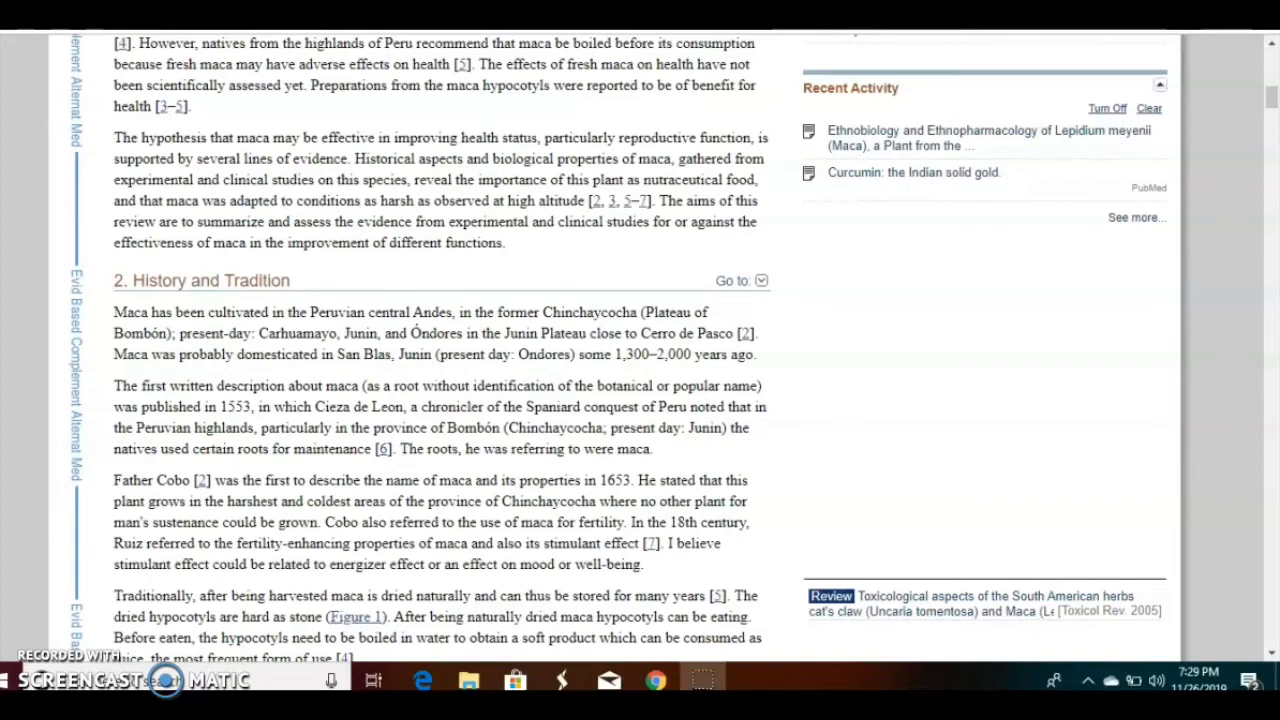
{"action": "mouse_move", "coordinate": [1270, 104]}
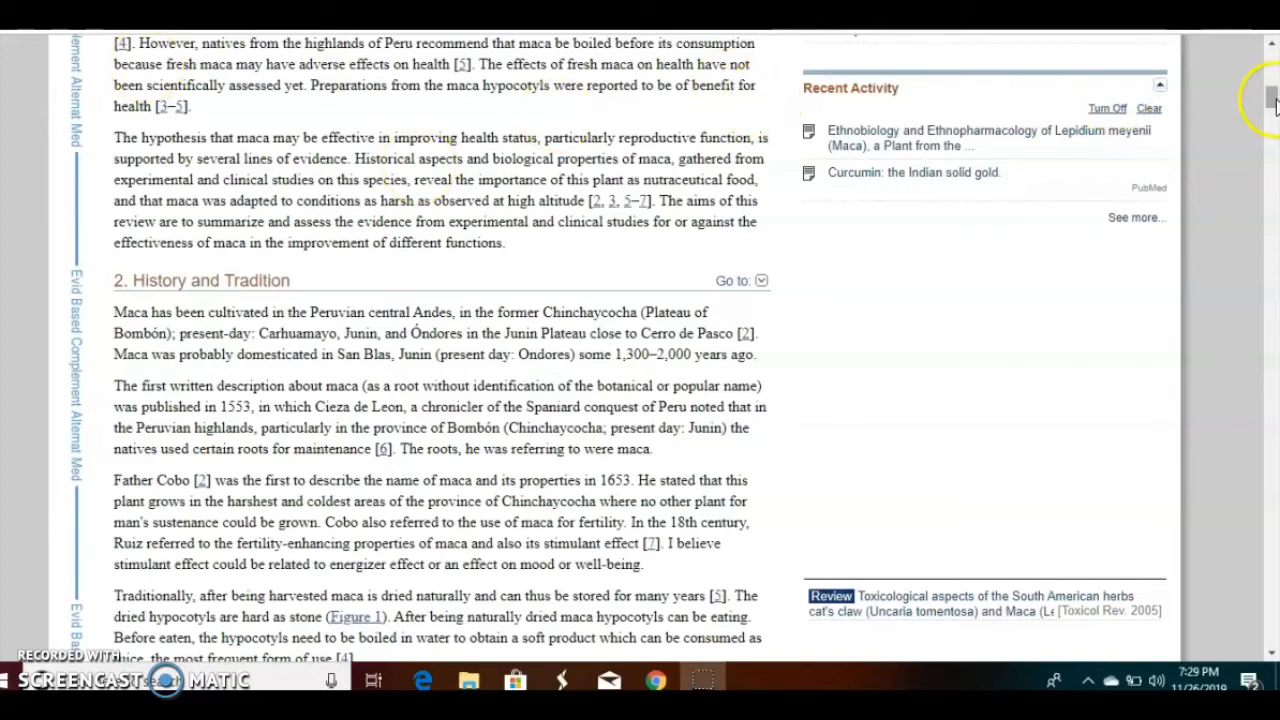
{"action": "scroll", "scroll_direction": "down", "scroll_amount": 3}
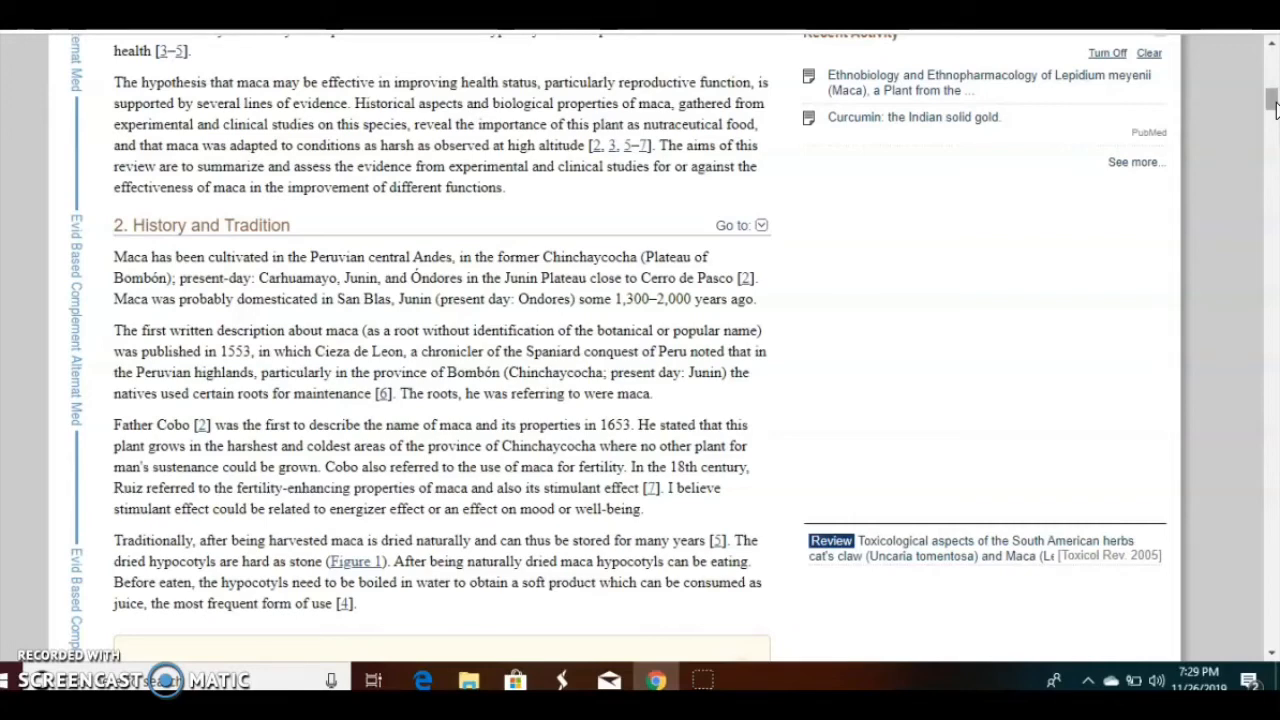
{"action": "mouse_move", "coordinate": [1240, 104]}
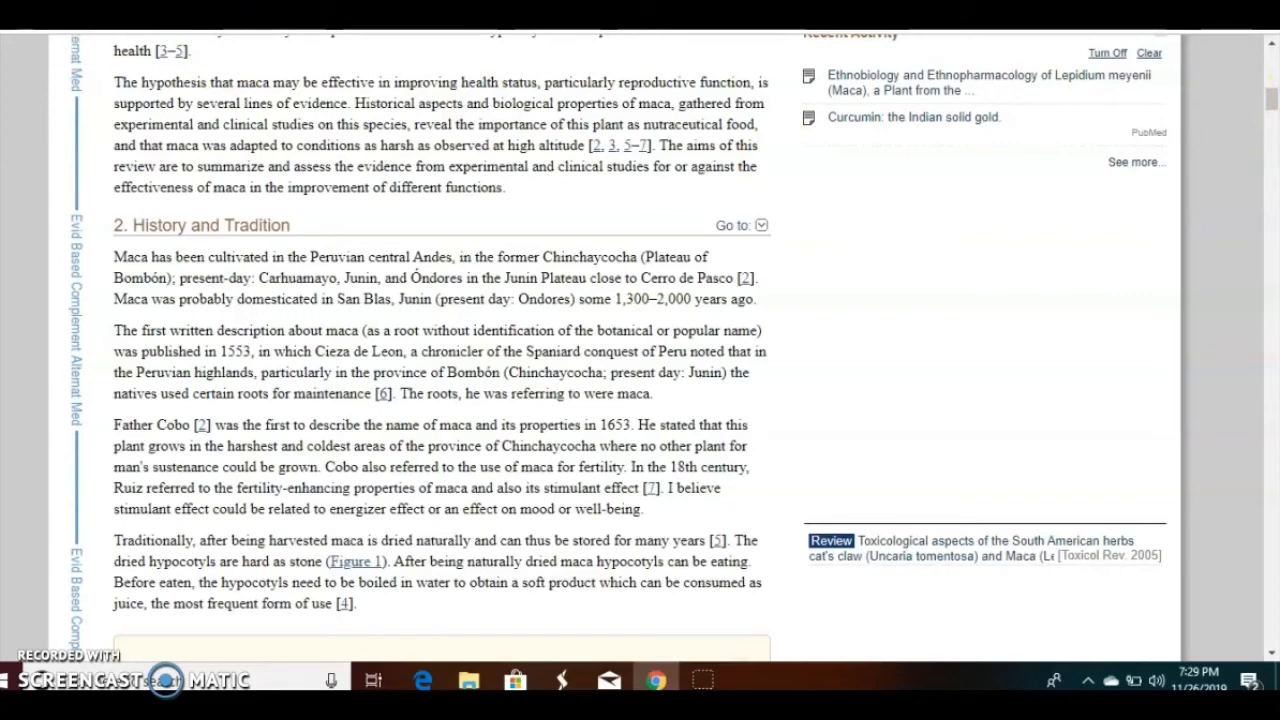
{"action": "scroll", "scroll_direction": "down", "scroll_amount": 3}
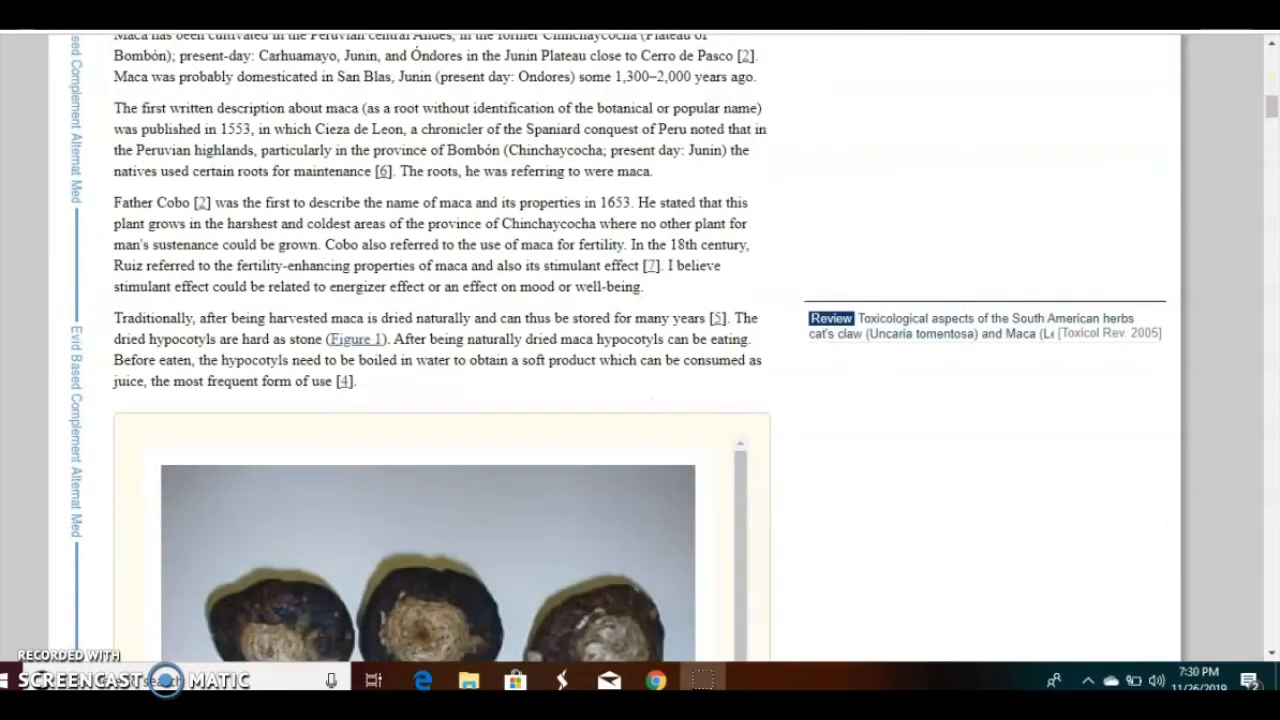